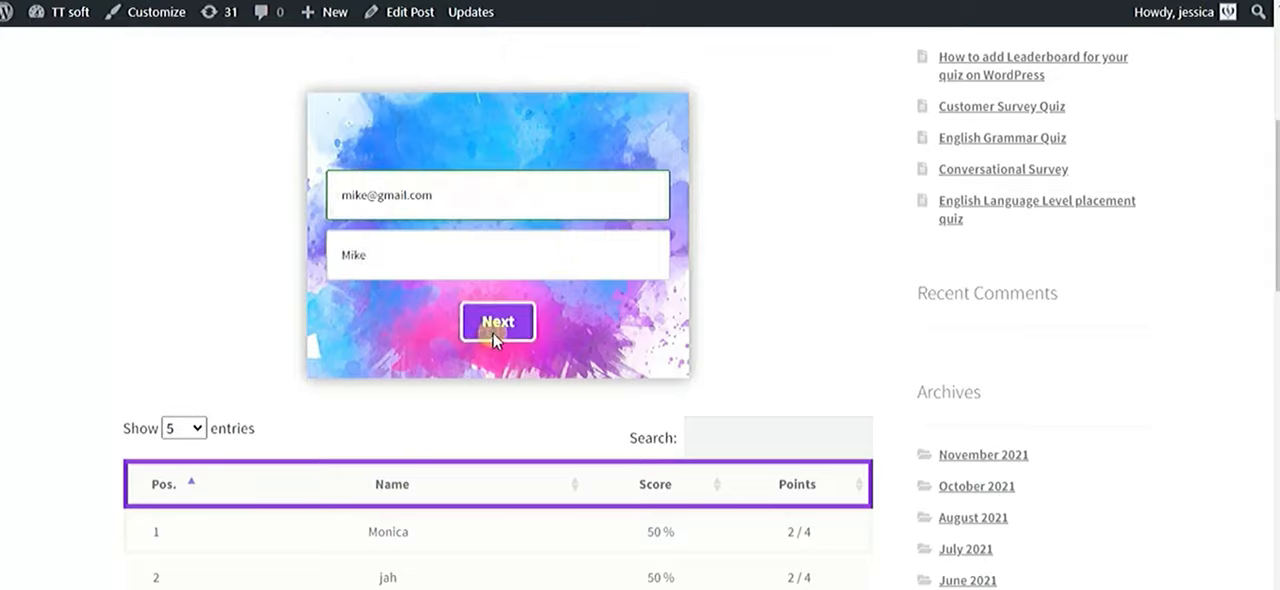
Proceed past the name and email step and answer "I've loved going to the movies"
left_click(497, 322)
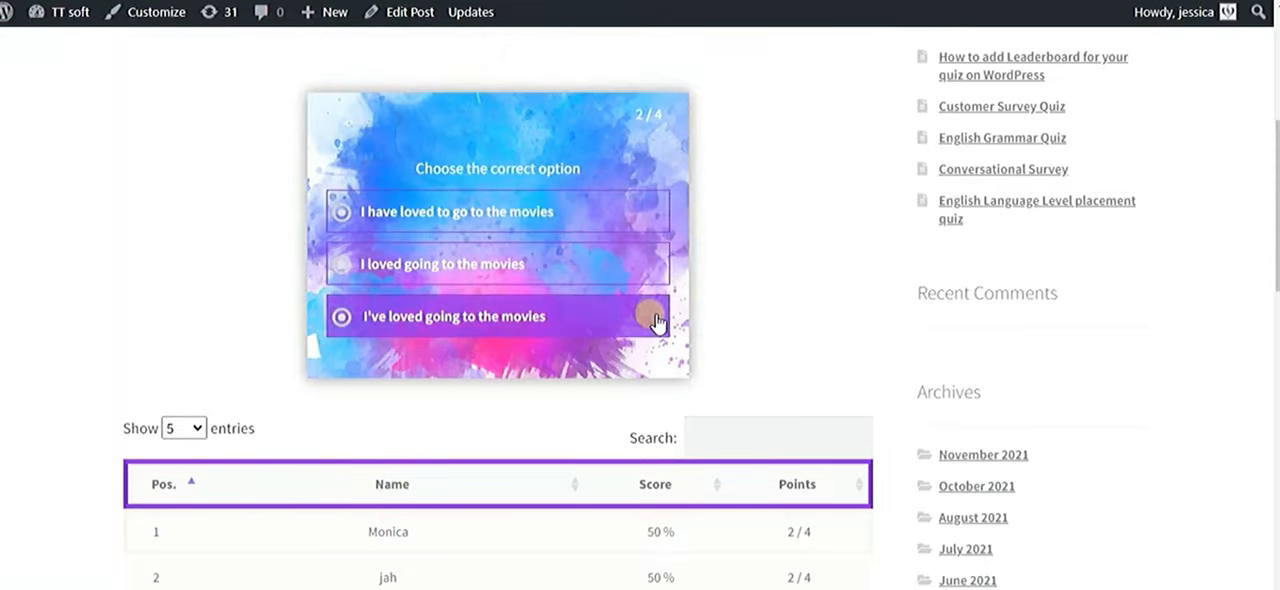
left_click(497, 316)
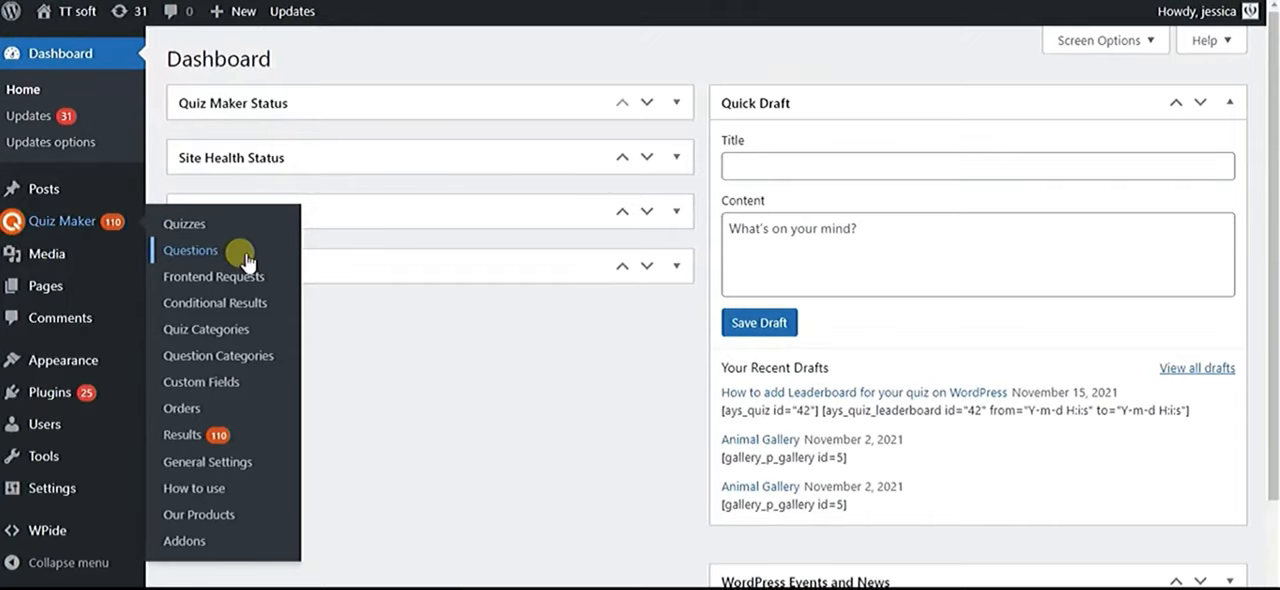
In Quiz Maker Questions, save "Choose the correct option" with three movie answers, the third correct
left_click(190, 250)
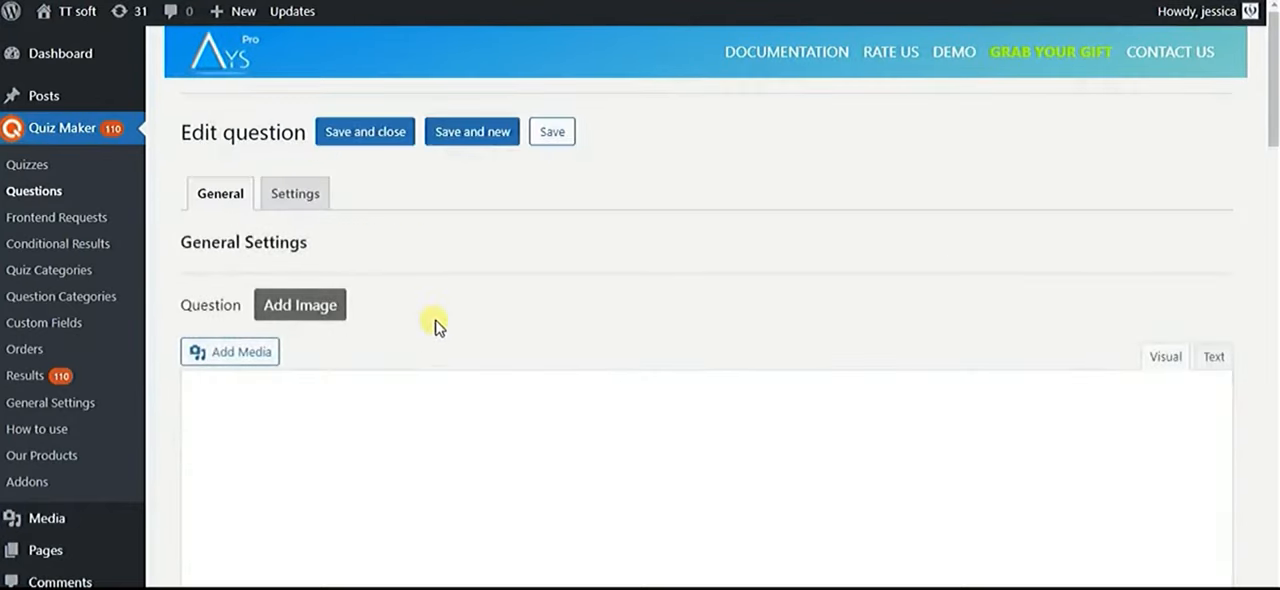
scroll("down", 3)
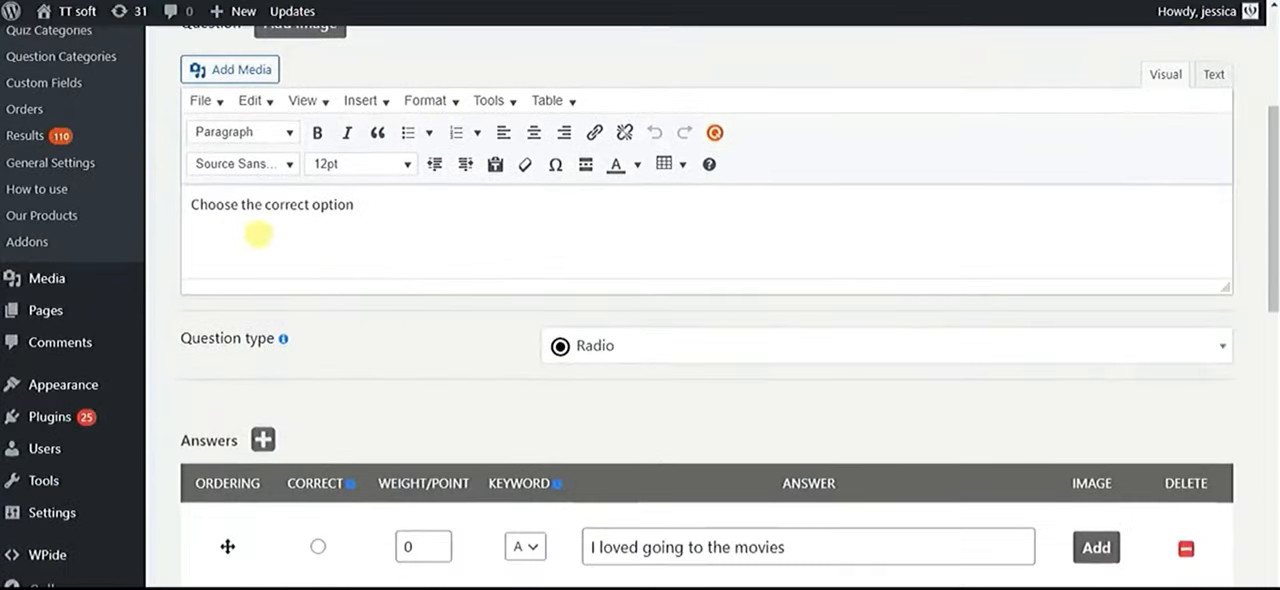
scroll("down", 3)
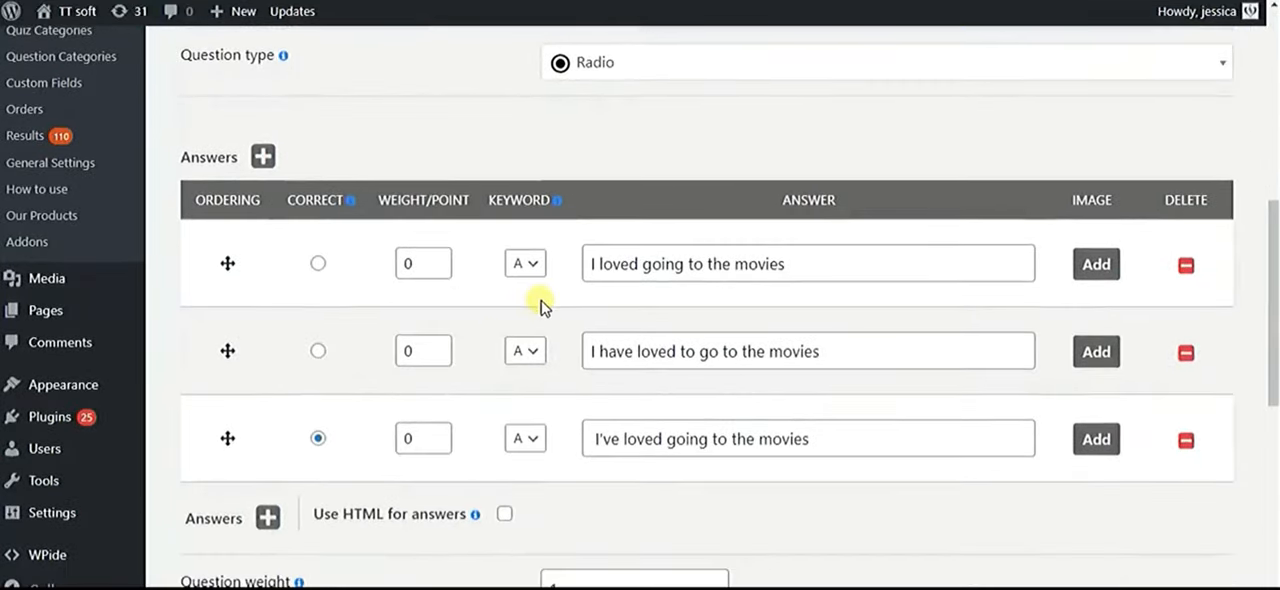
scroll("down", 3)
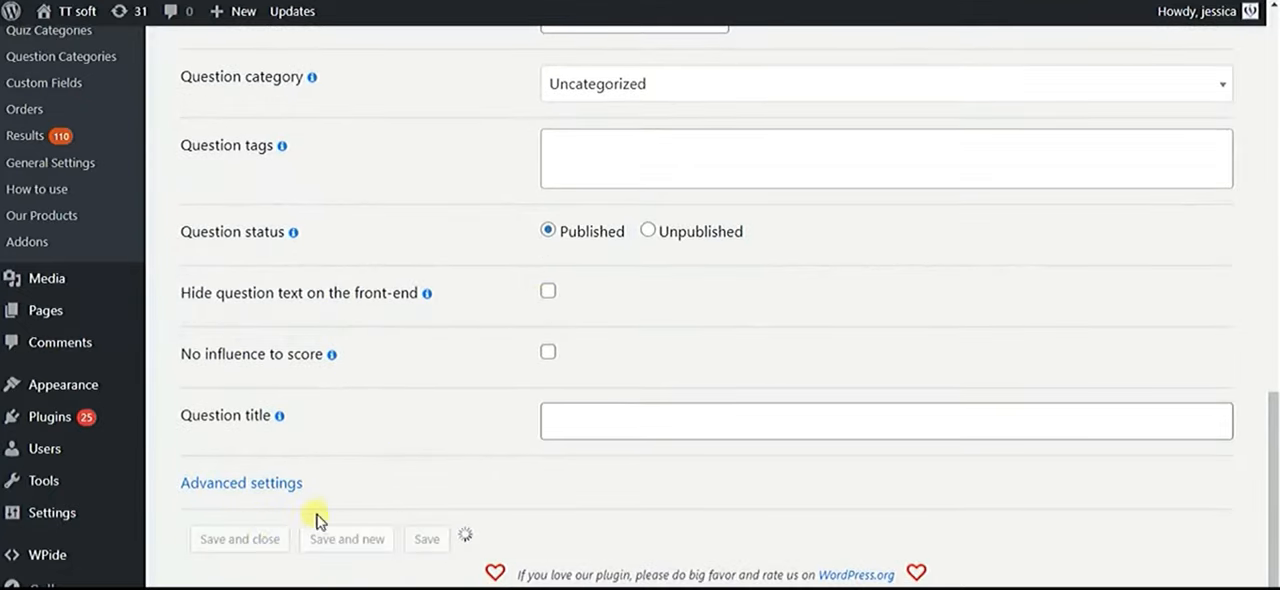
left_click(346, 539)
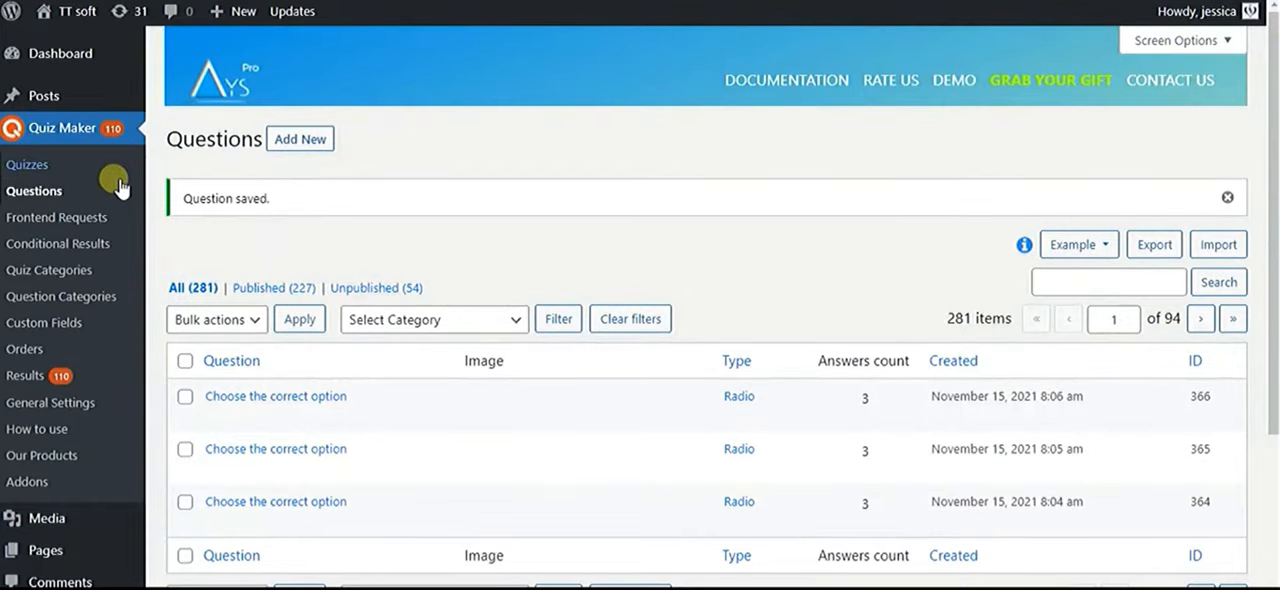
From the quizzes list, bring the English Level Test quiz into its editor at the questions area
left_click(27, 164)
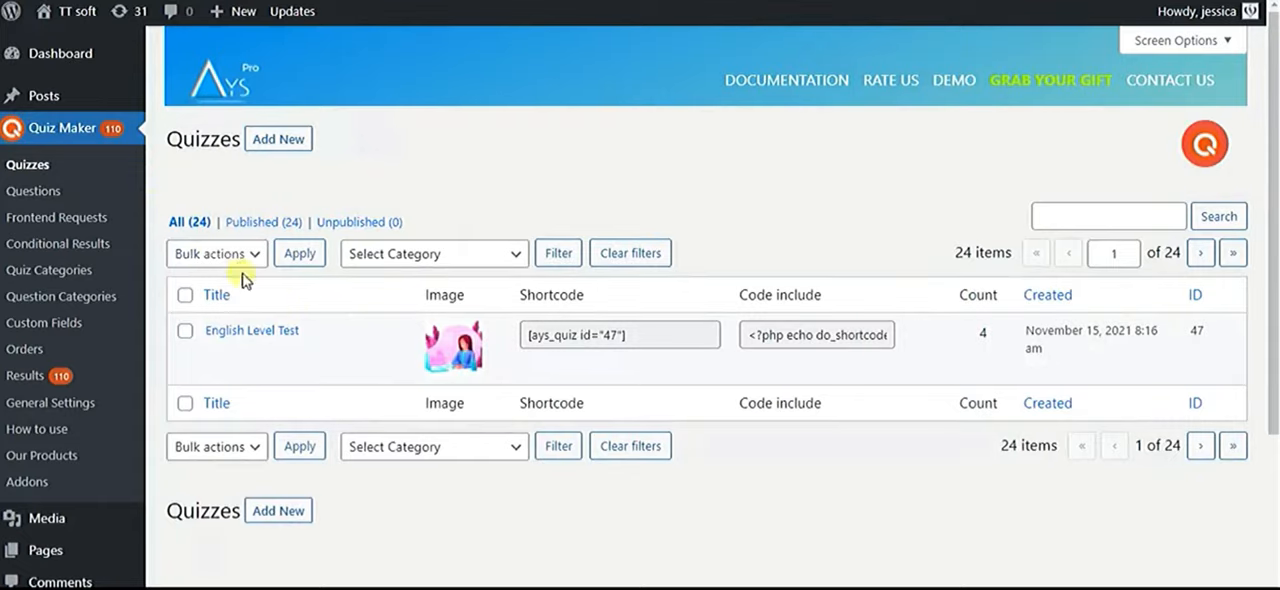
mouse_move(252, 330)
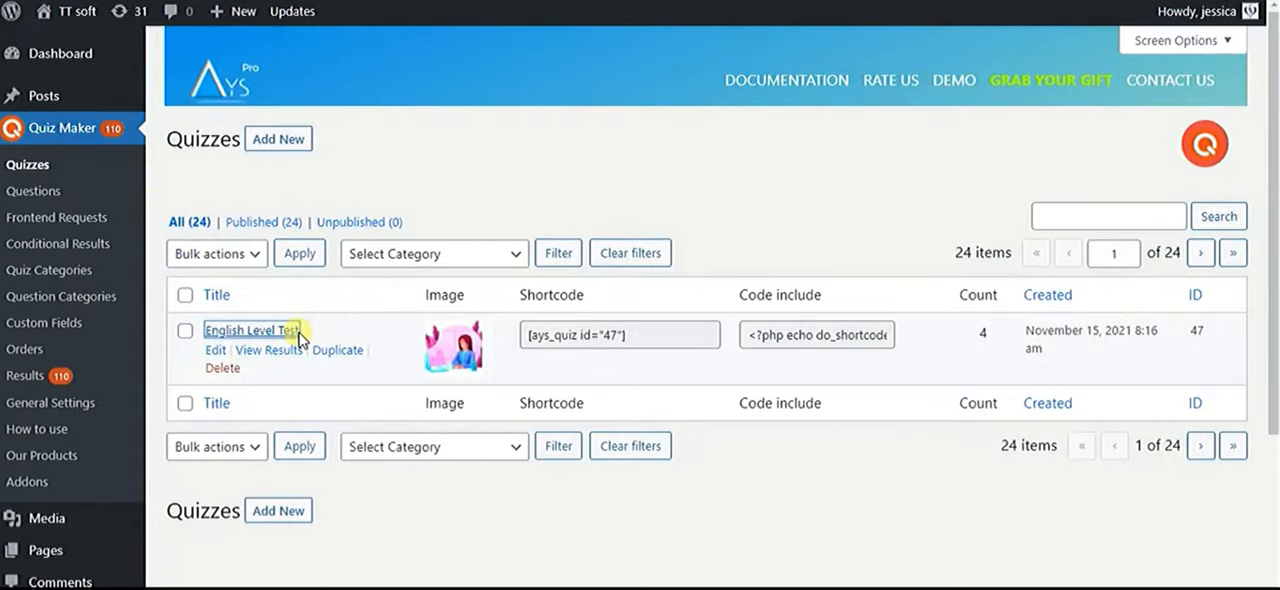
left_click(253, 330)
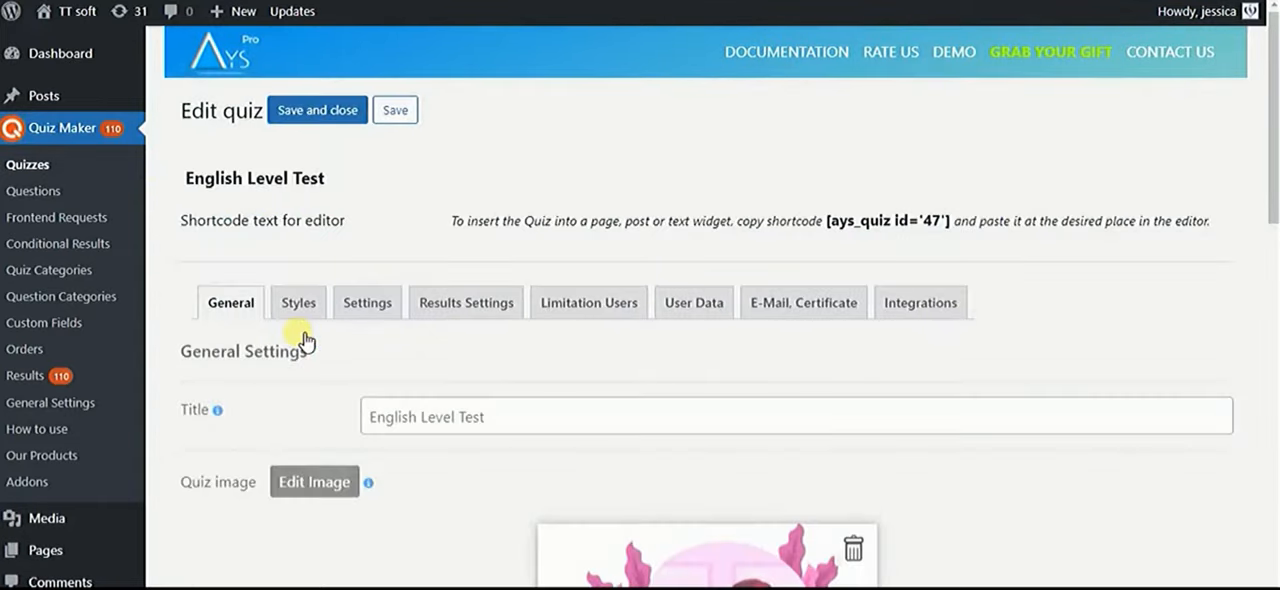
scroll("down", 3)
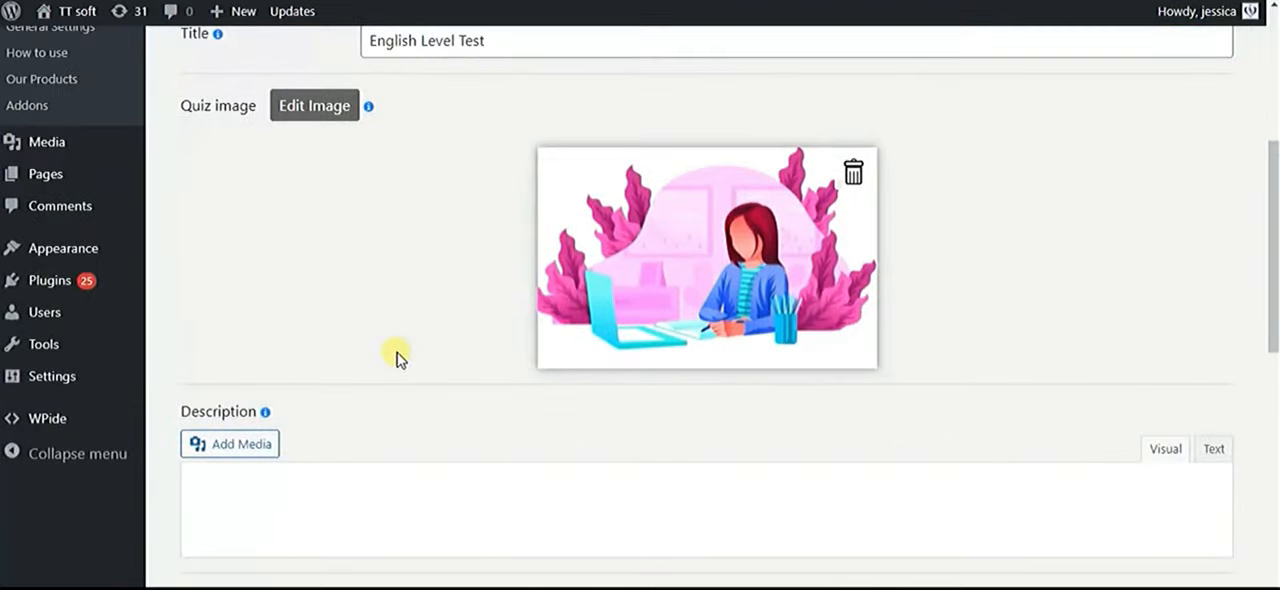
scroll("down", 3)
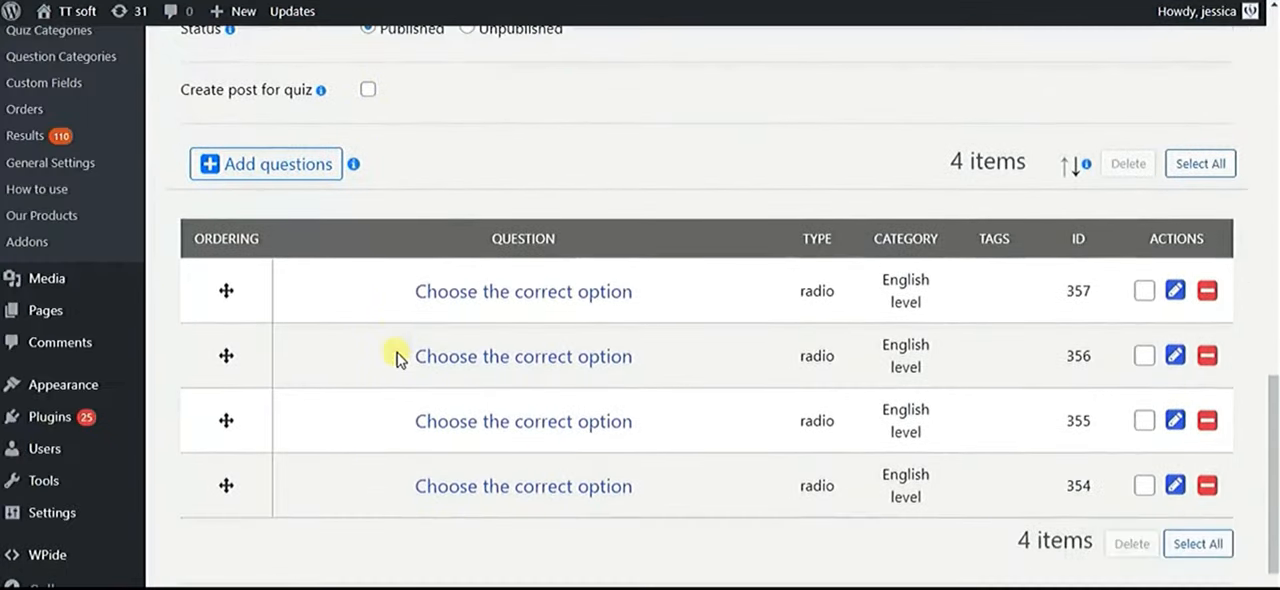
Add question 366 to the quiz as its fifth item and save the quiz
left_click(265, 163)
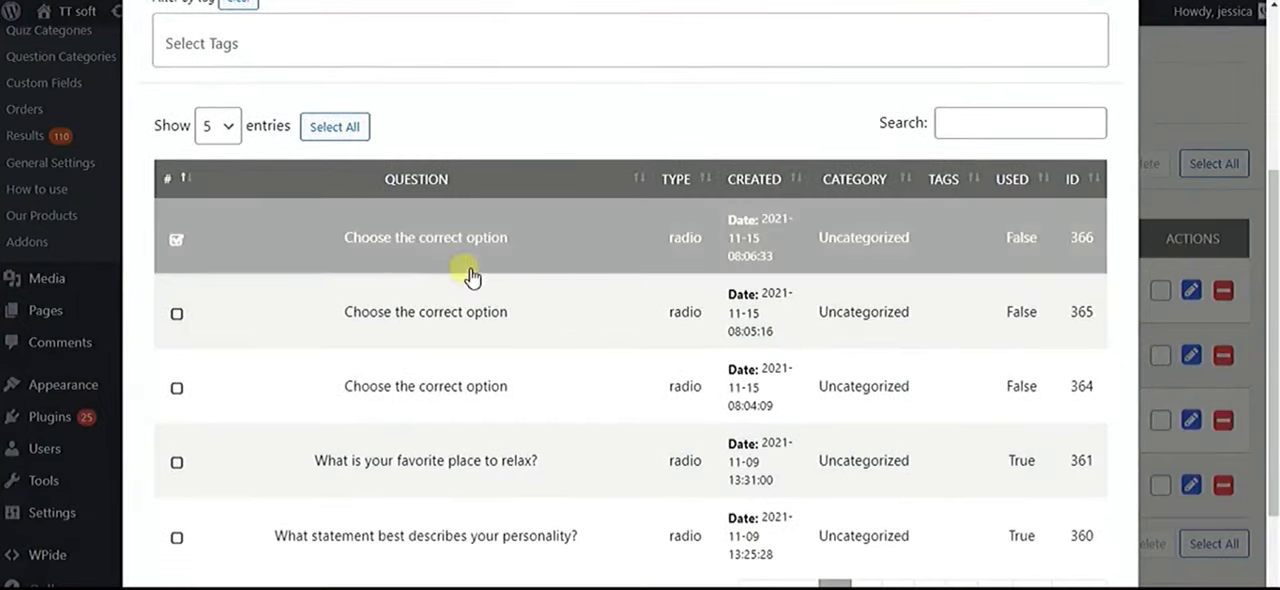
left_click(197, 537)
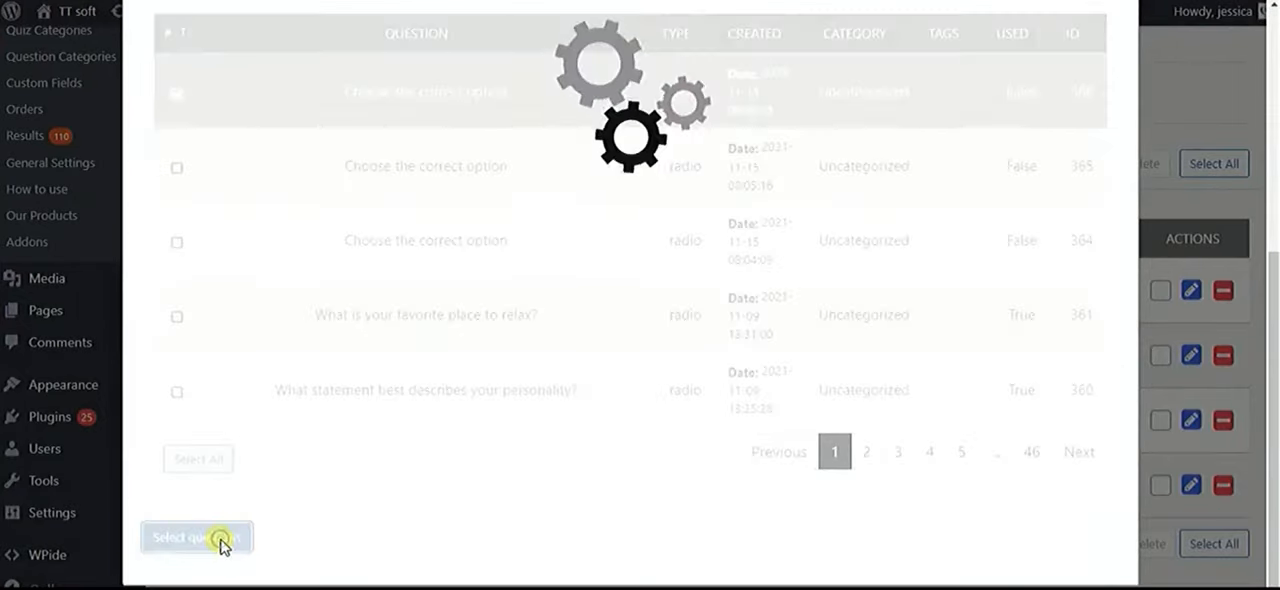
left_click(197, 537)
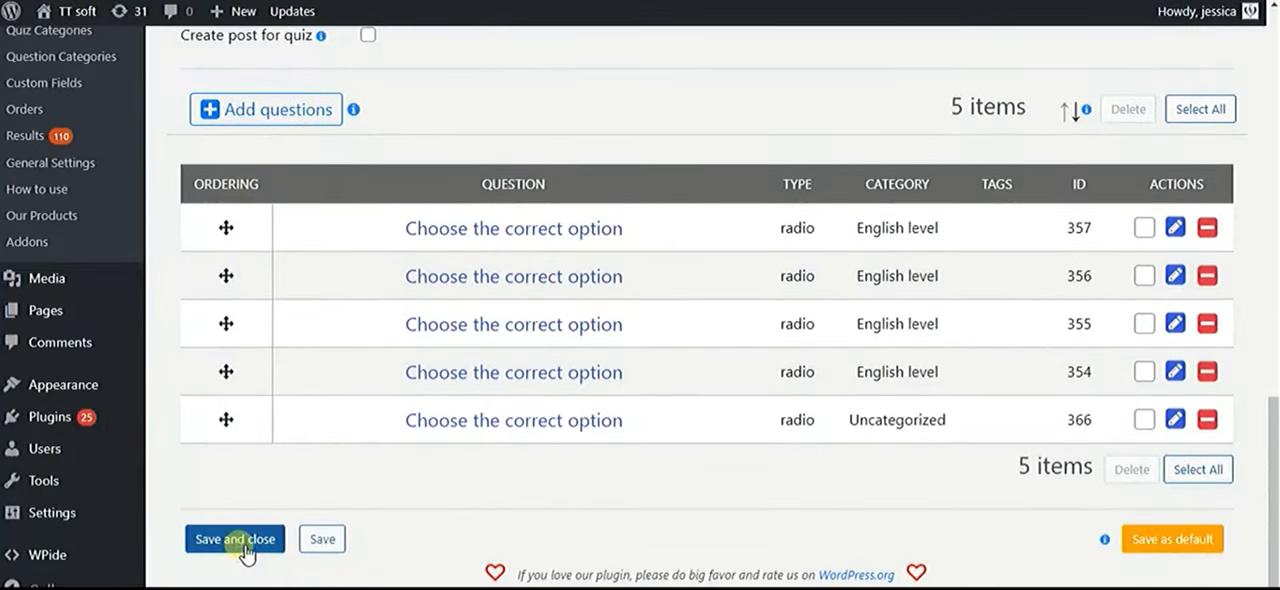
left_click(234, 539)
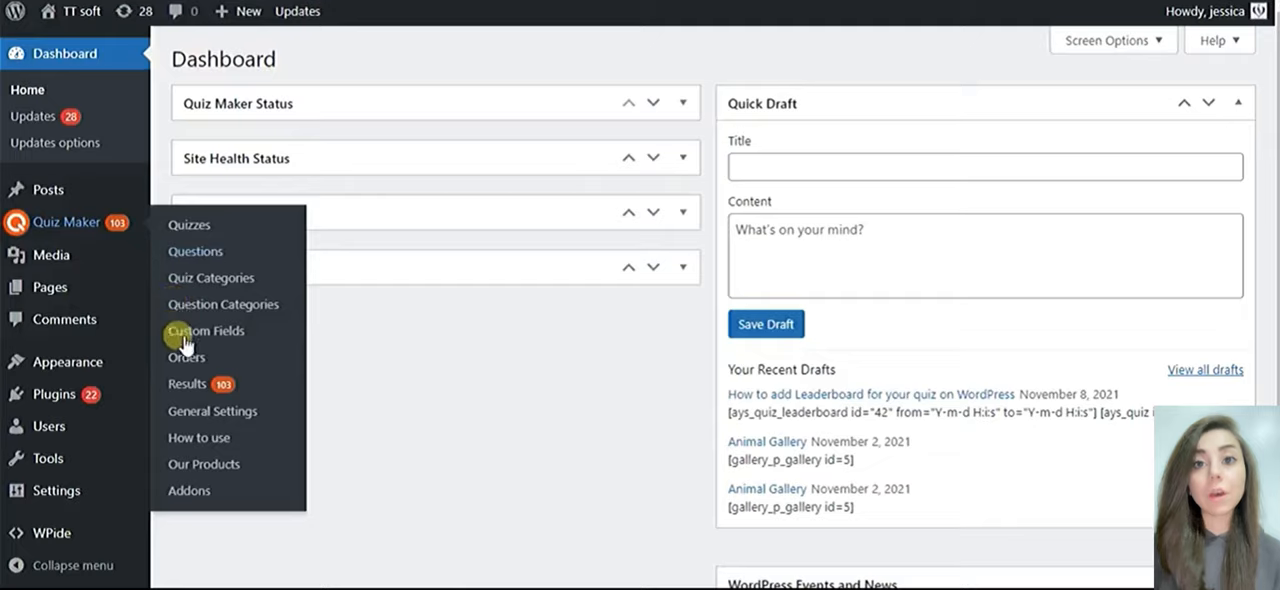
mouse_move(211, 411)
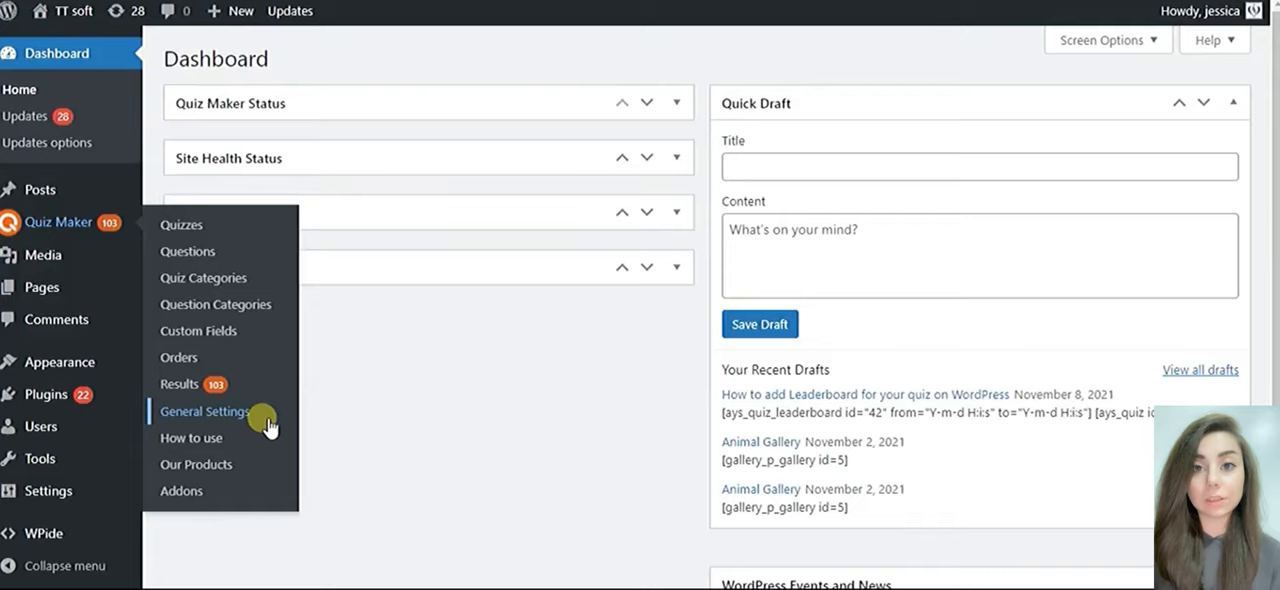
Show Quiz Maker's General Settings Shortcodes section with the Individual Leaderboard shortcode
left_click(204, 411)
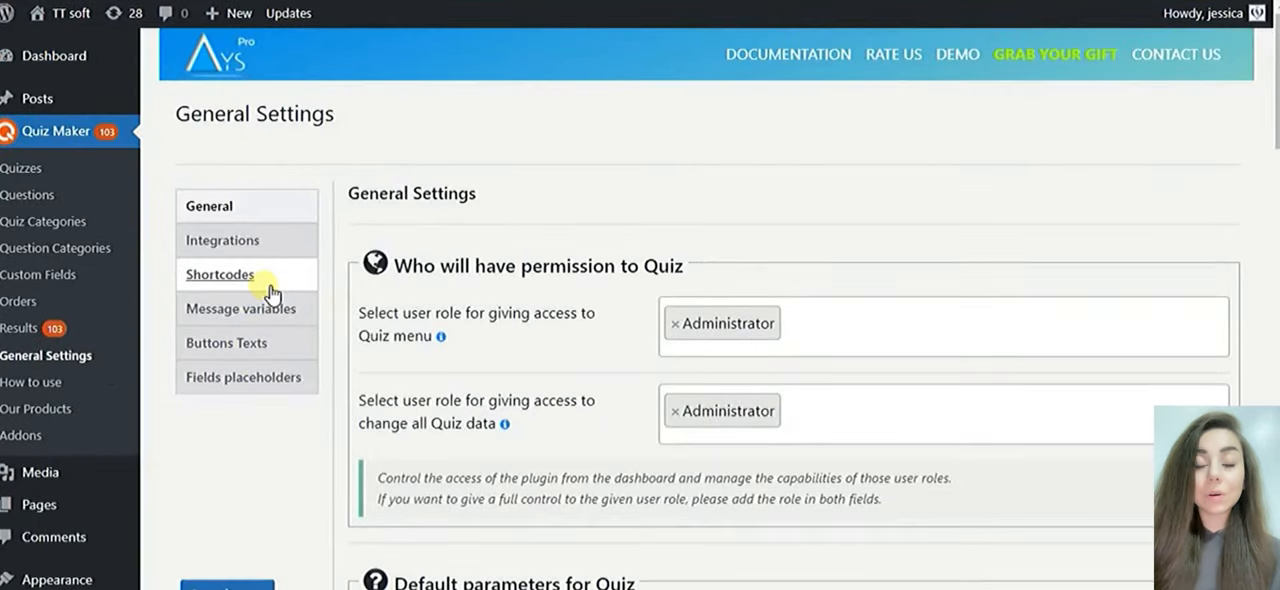
left_click(219, 274)
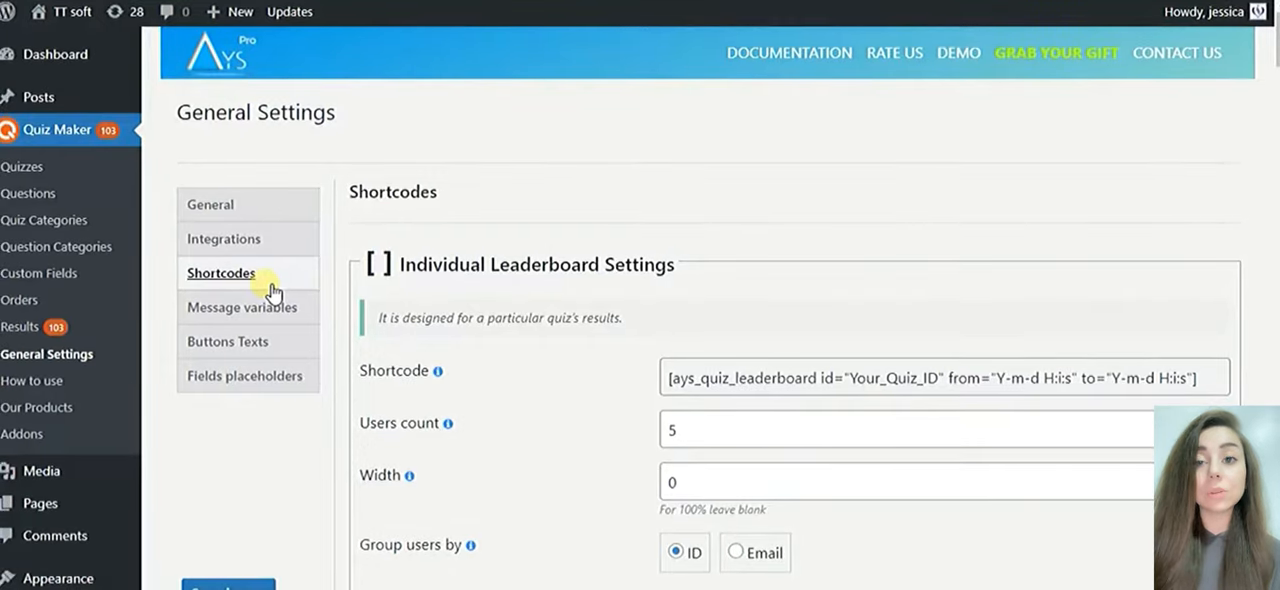
Under Individual Leaderboard Settings, set Group users by to Email, keeping users count five
left_click(228, 584)
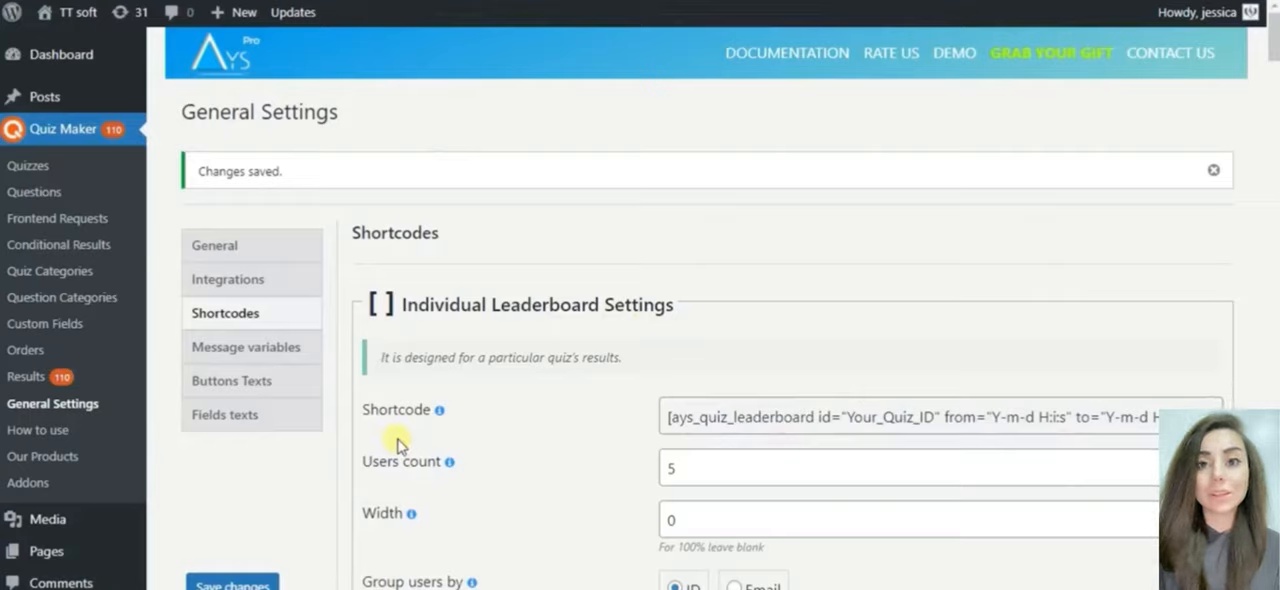
mouse_move(553, 428)
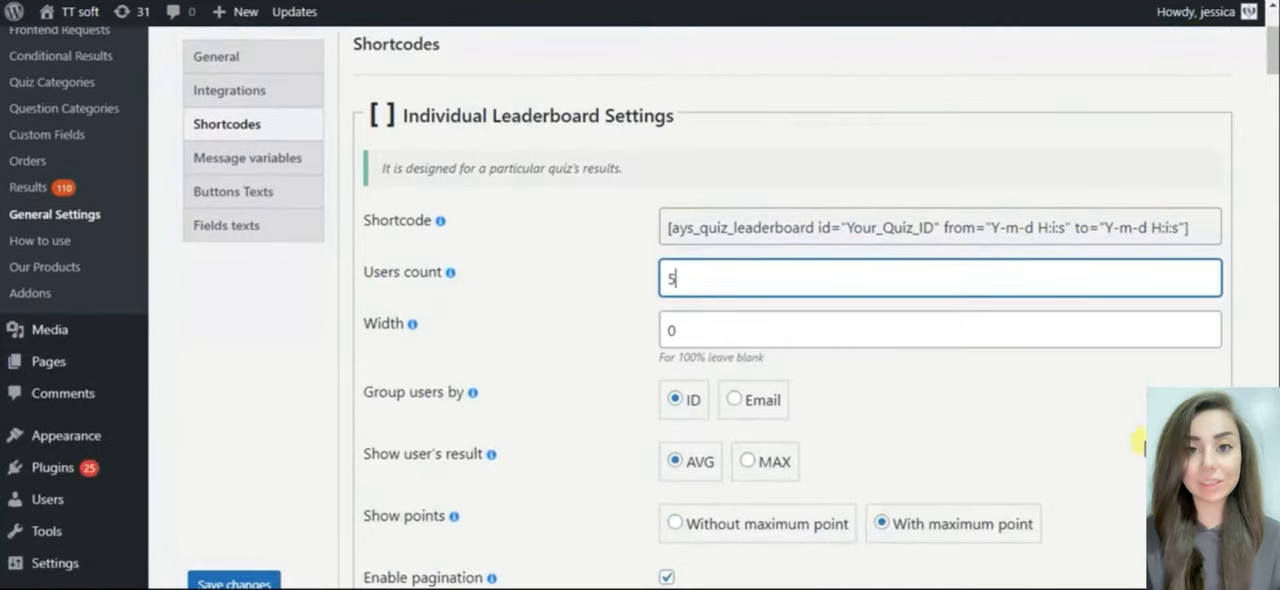
scroll("down", 3)
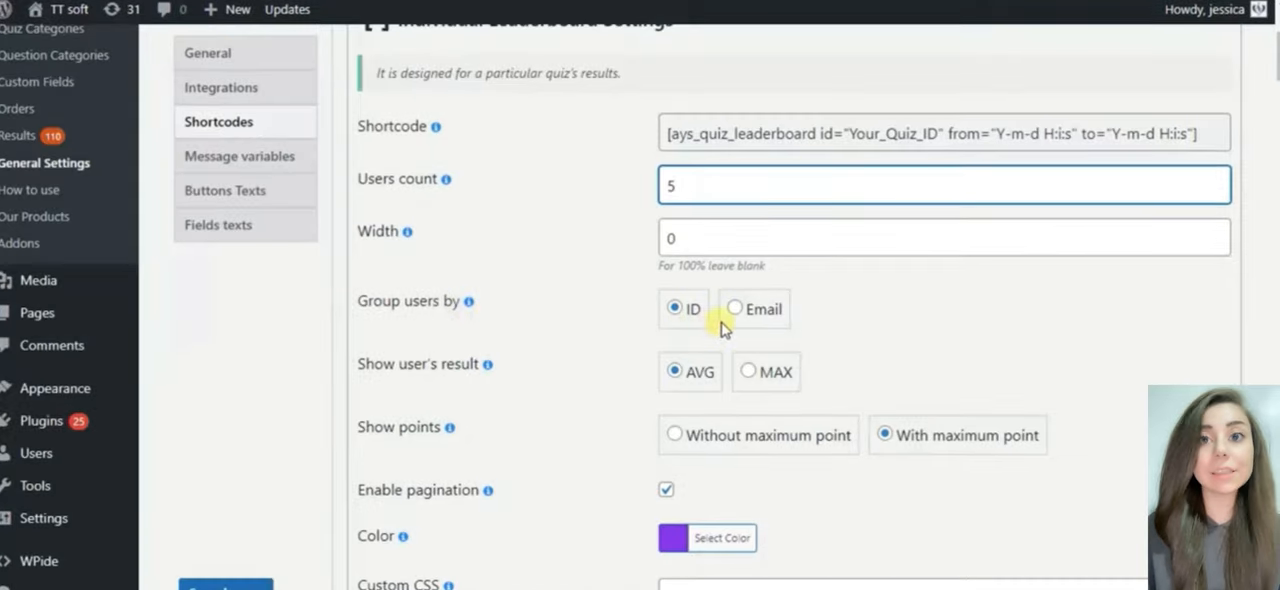
left_click(736, 308)
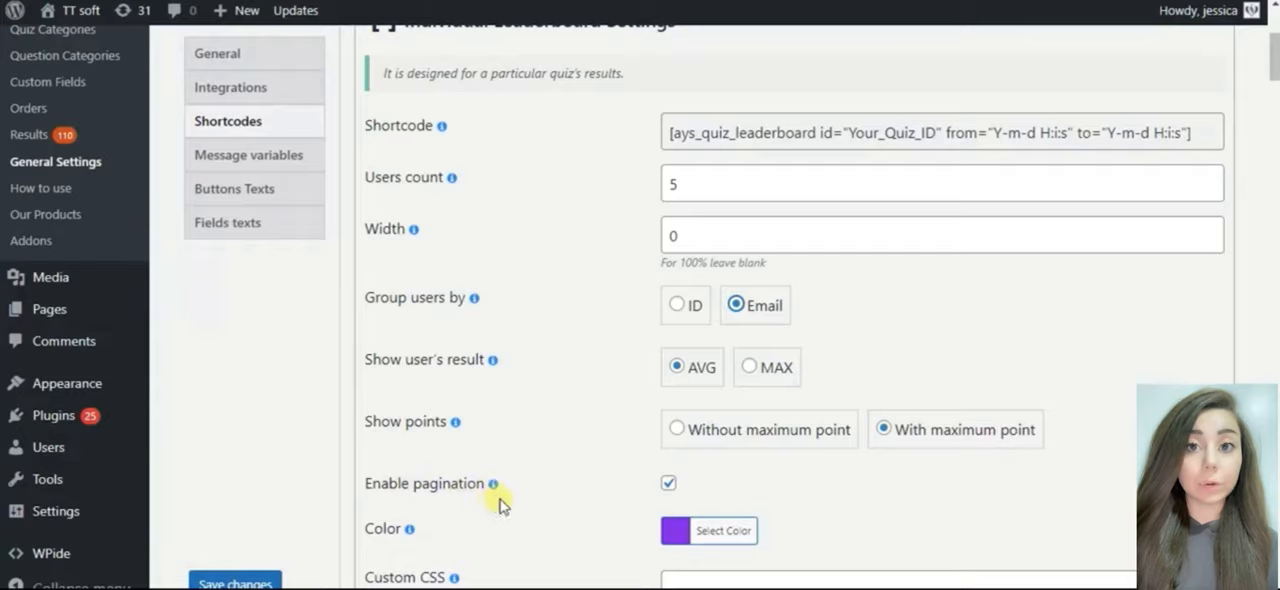
scroll("down", 3)
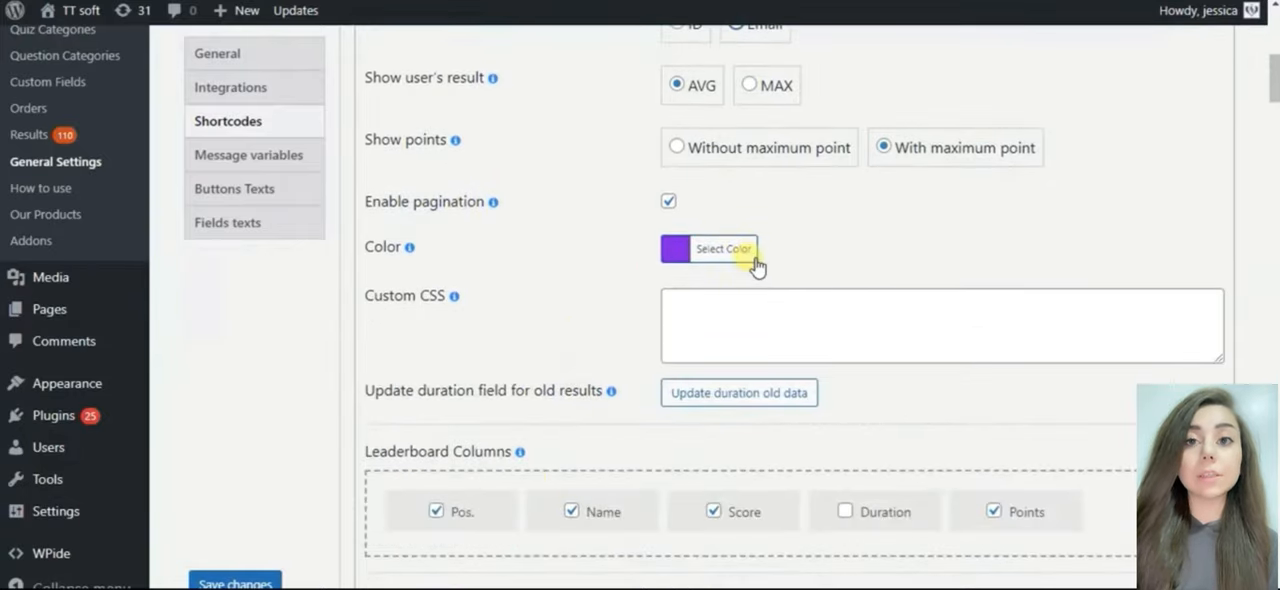
left_click(723, 248)
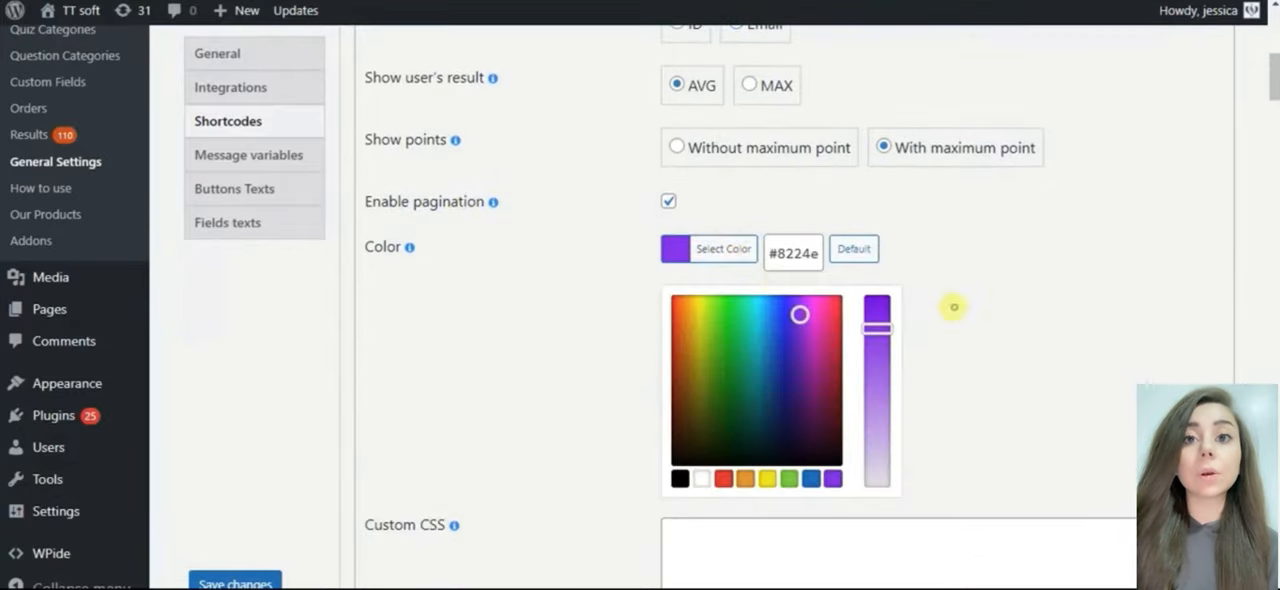
left_click(445, 315)
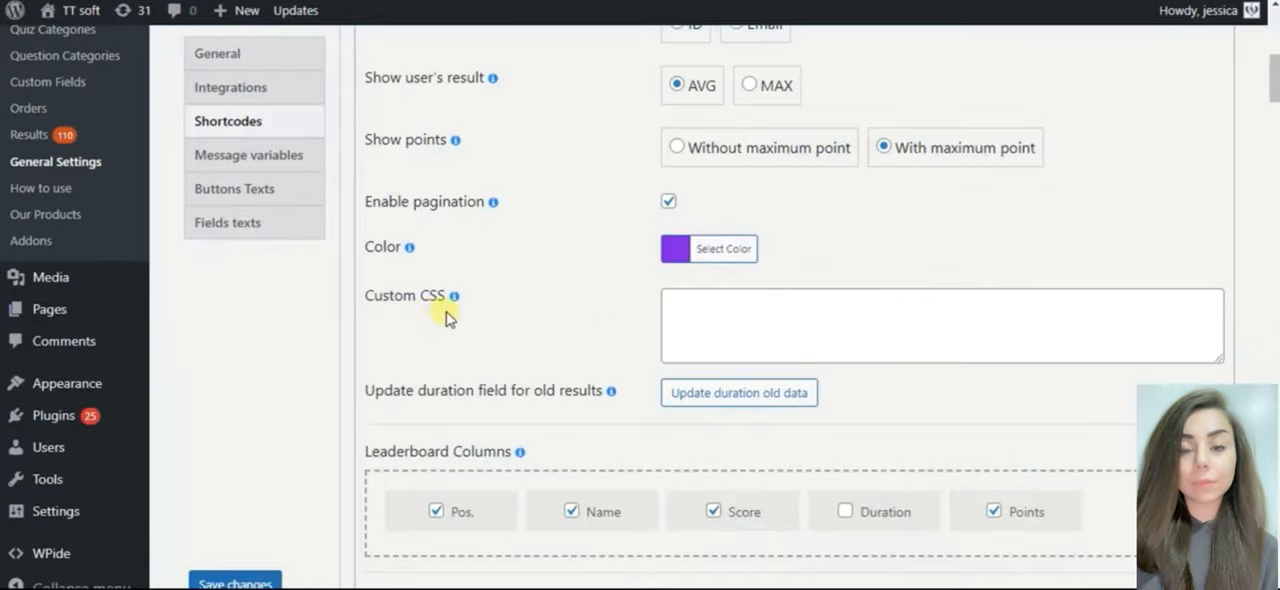
mouse_move(565, 415)
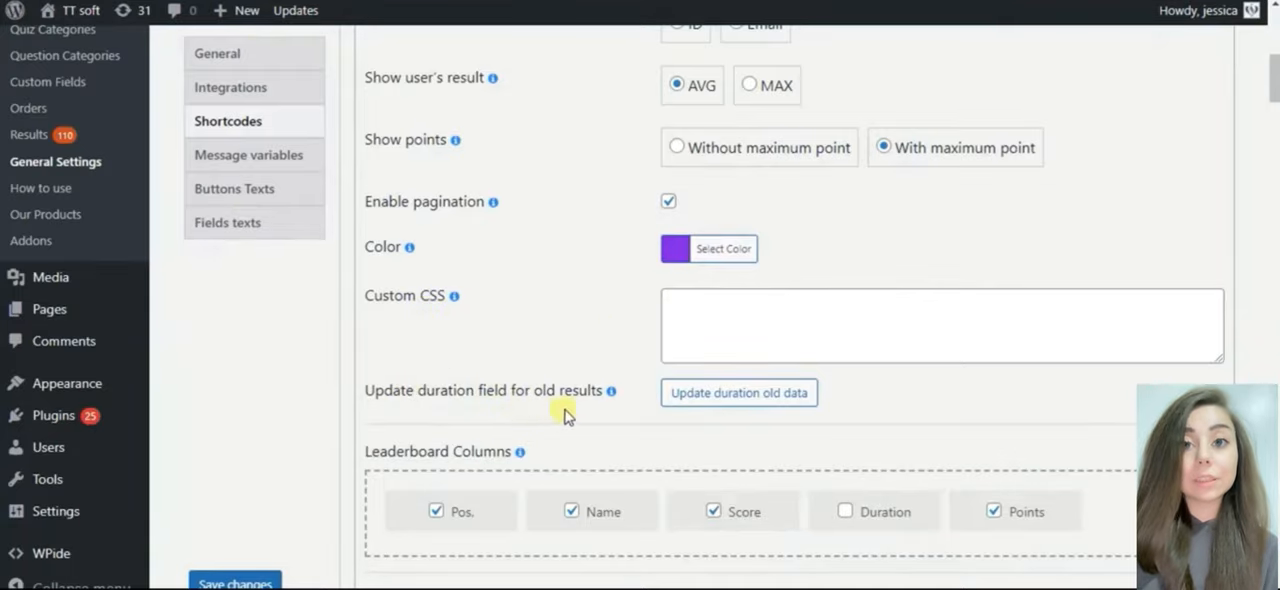
scroll("down", 3)
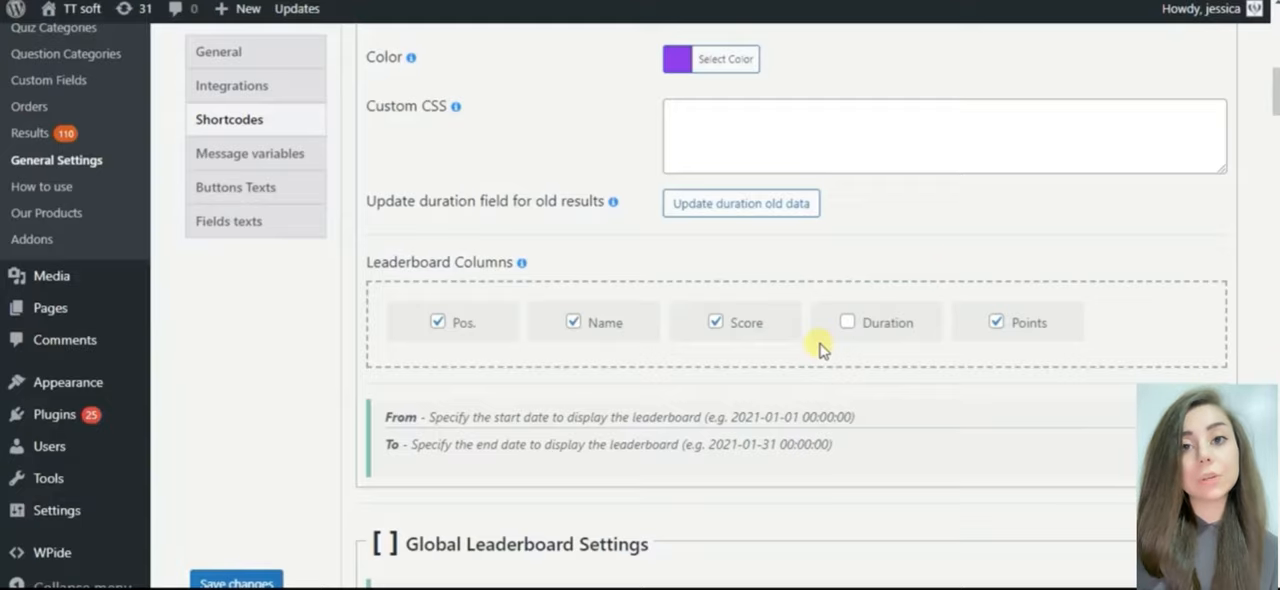
scroll("down", 3)
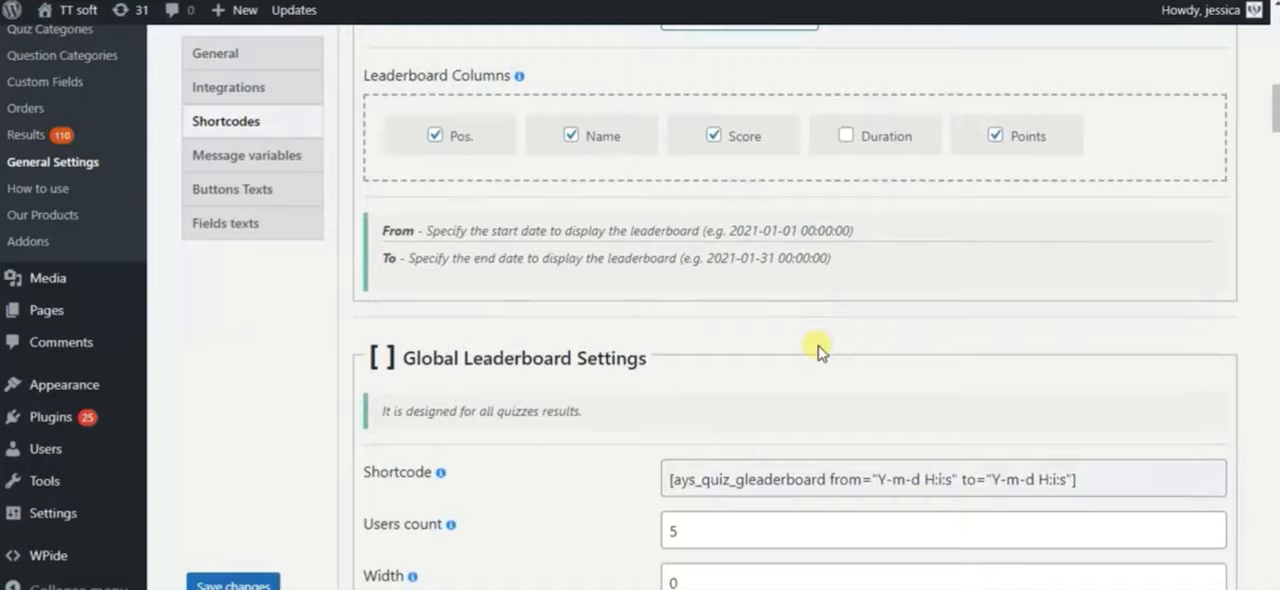
scroll("down", 3)
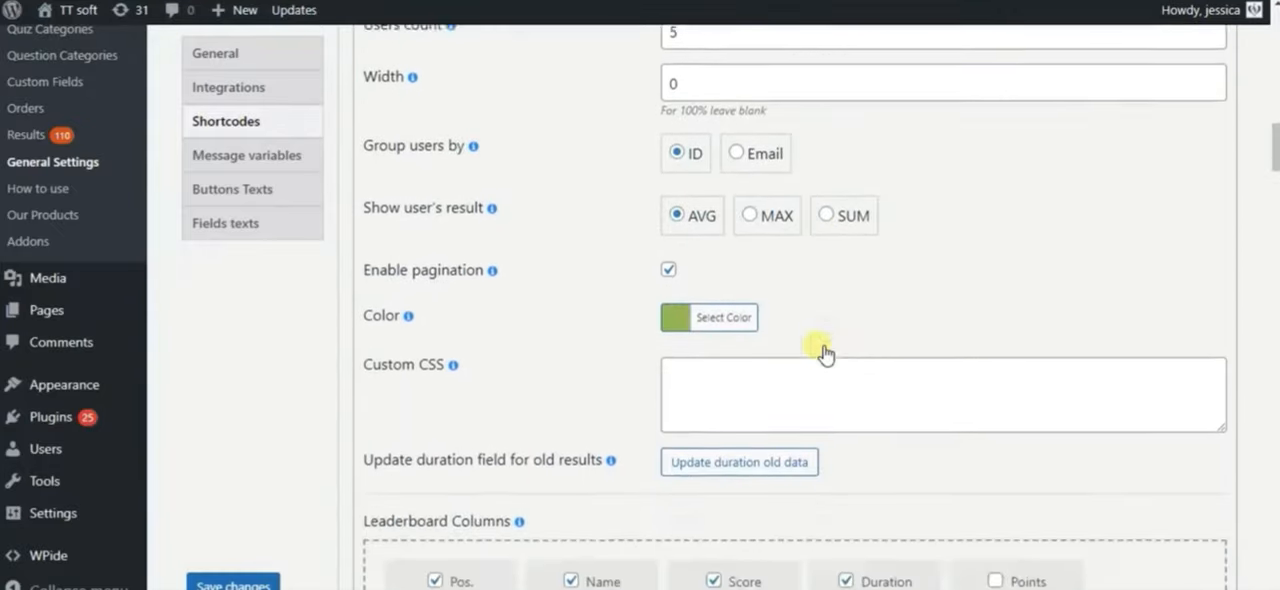
scroll("down", 3)
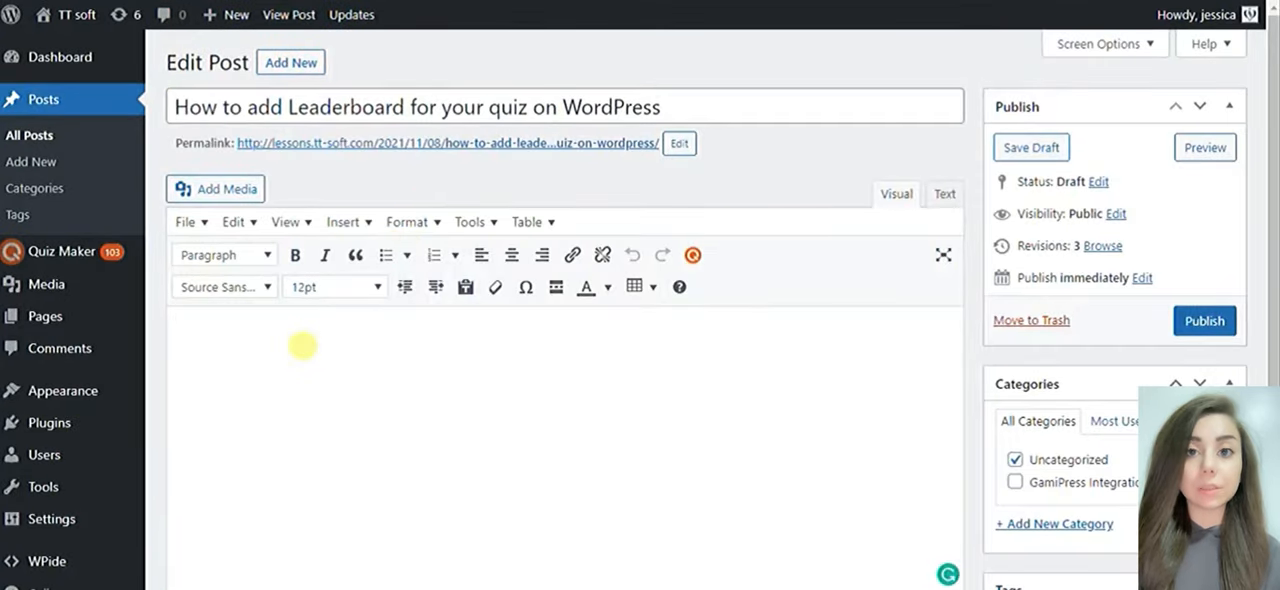
Put the [ays_quiz_leaderboard] shortcode in the post body, save the draft, and go to the quizzes list
type("[ays_quiz_leaderboard id=\"Your_Quiz_ID\" from=\"Y-m-d H:i:s\" to=\"Y-m-d H:i:s\"]")
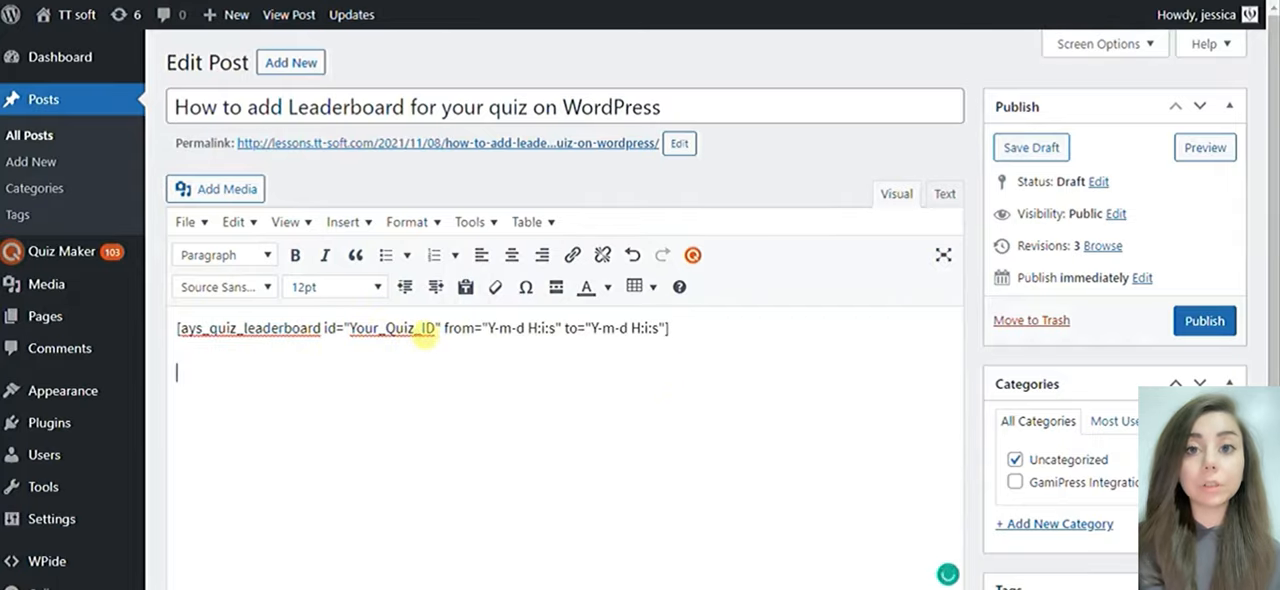
mouse_move(896, 320)
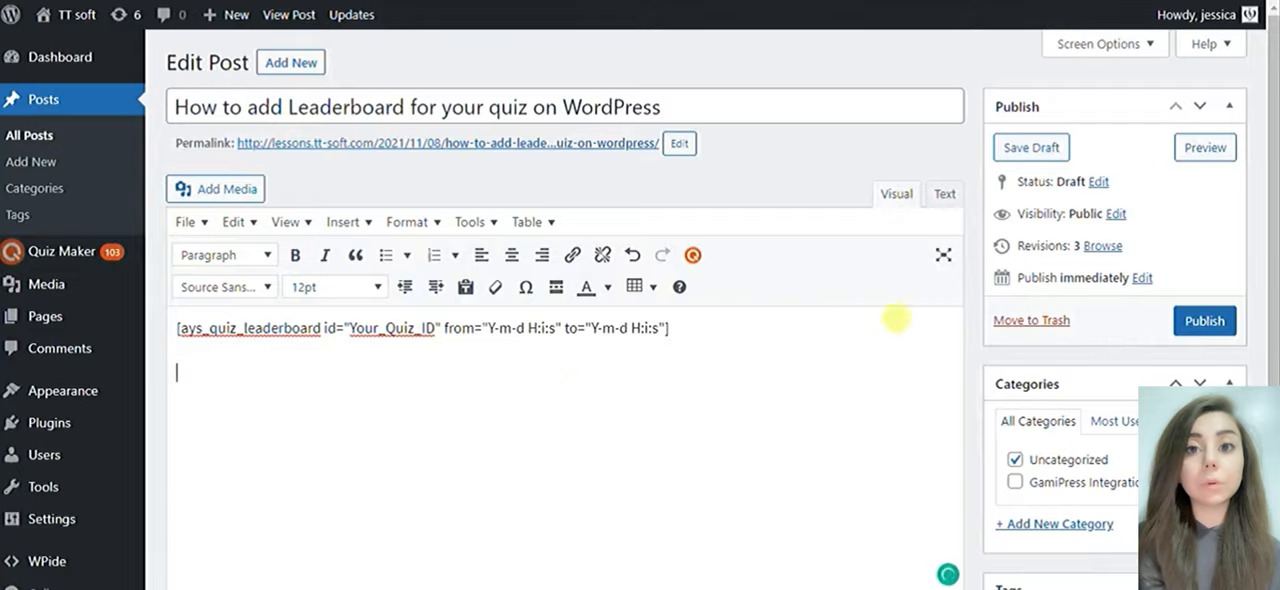
left_click(1031, 147)
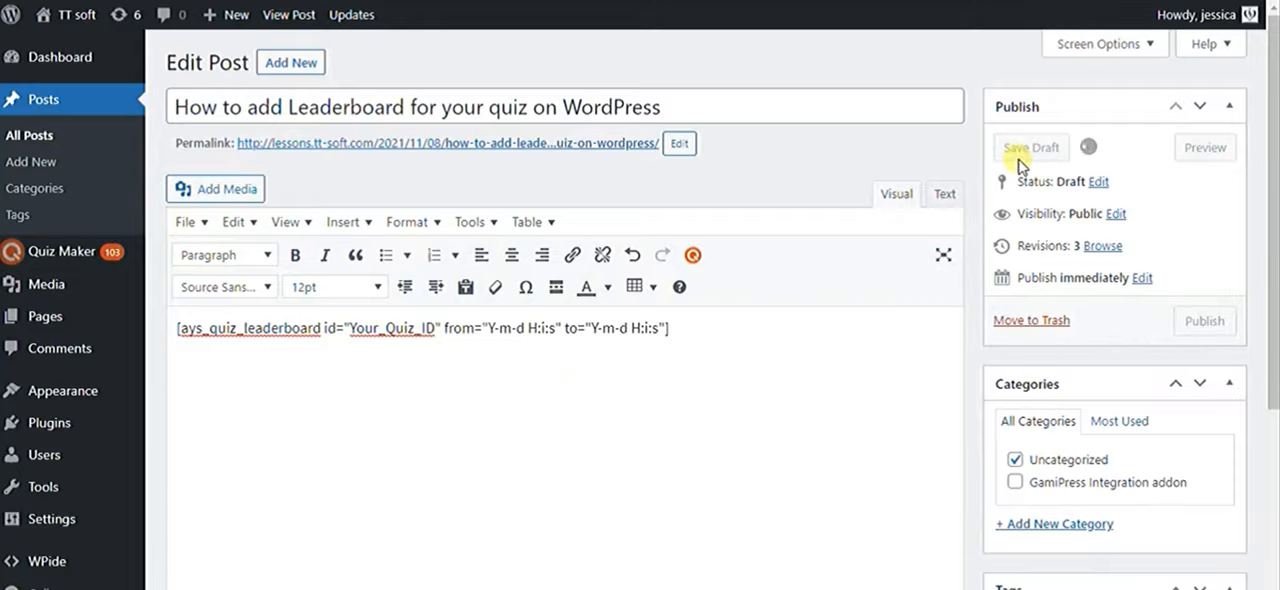
left_click(1031, 147)
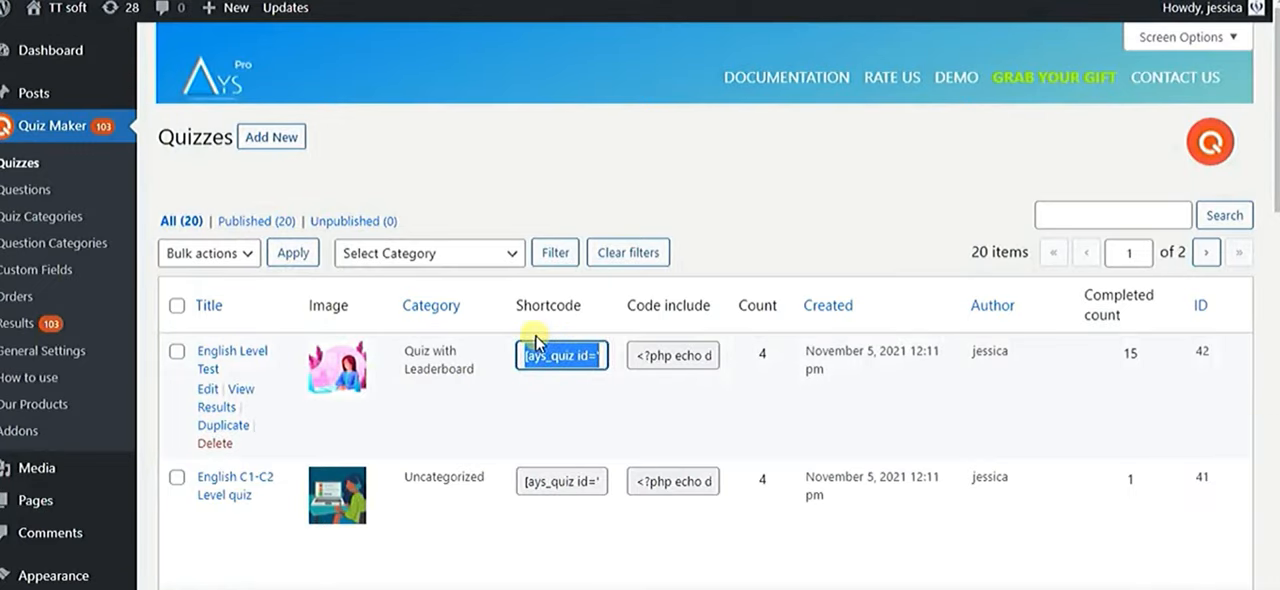
Reopen the draft post and enter 42 as the leaderboard shortcode's quiz ID
left_click(34, 93)
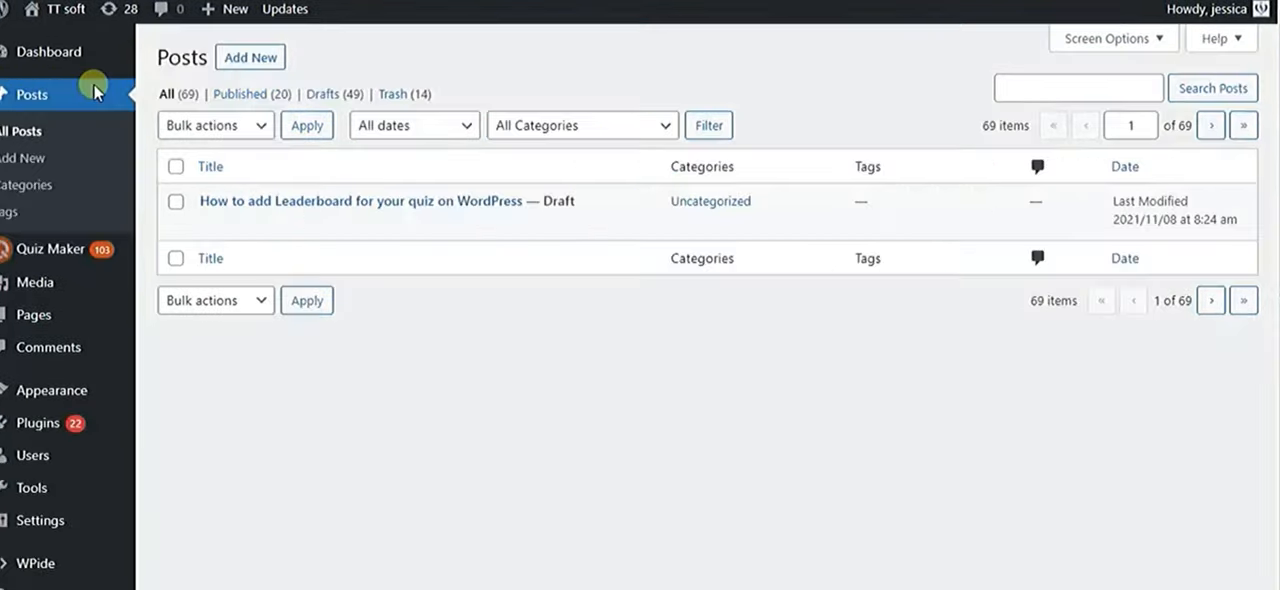
left_click(389, 201)
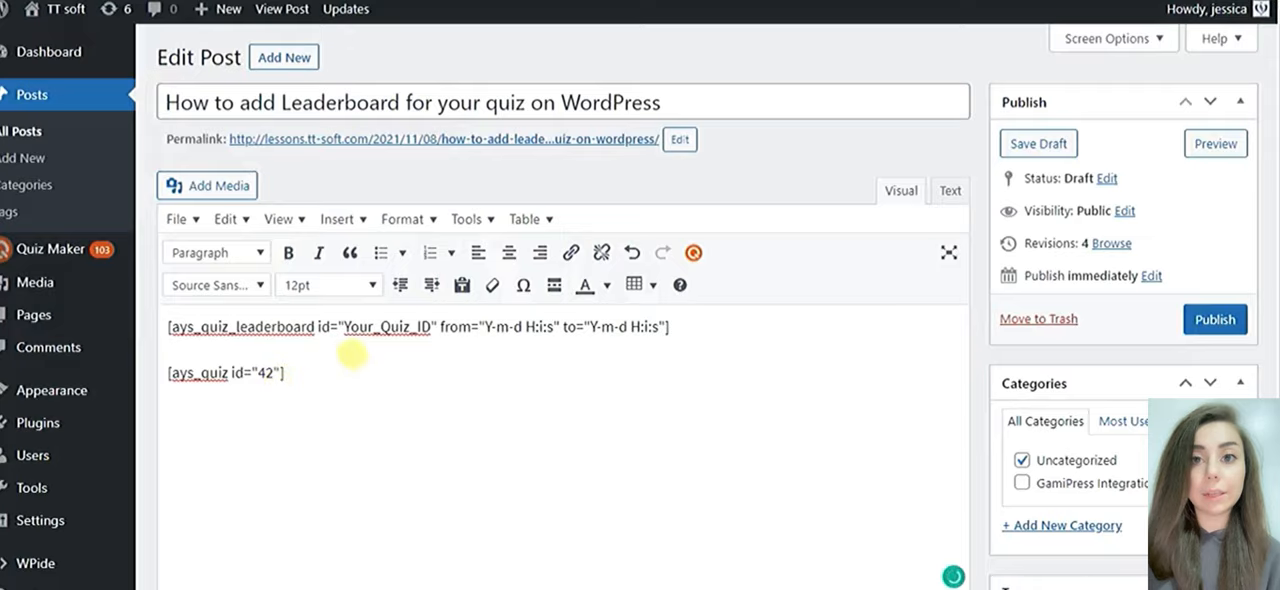
type("42")
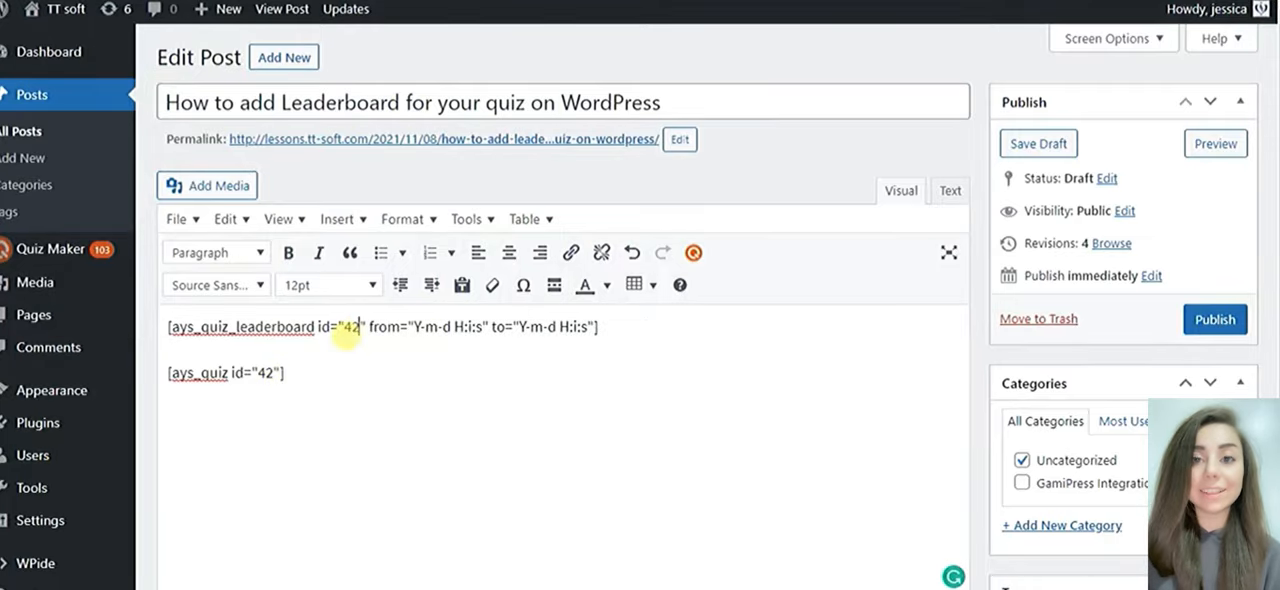